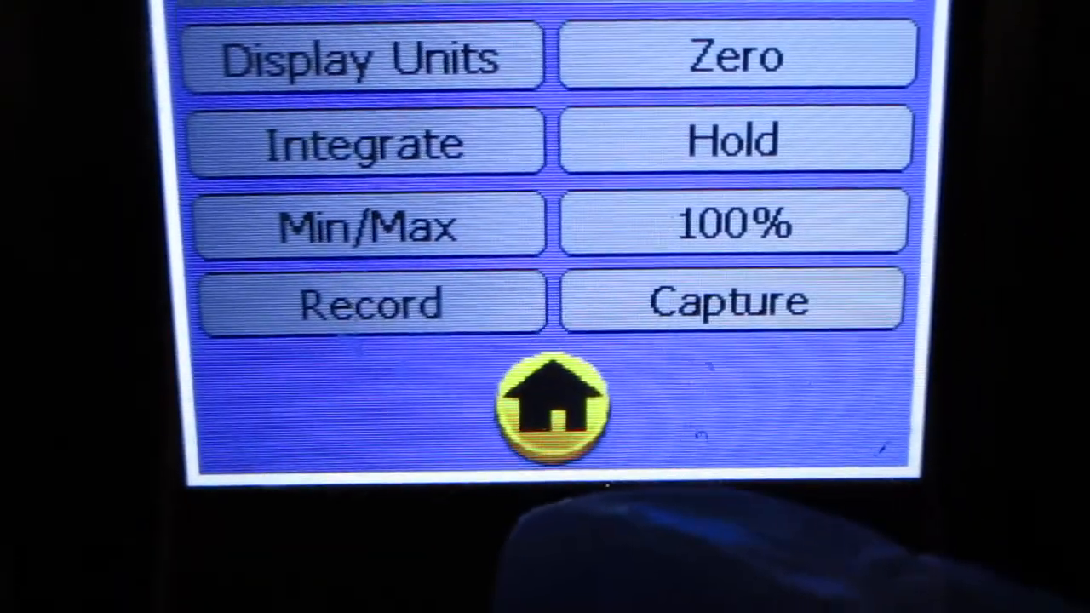
# Return from the function menu to the meter's home app launcher
pyautogui.click(549, 405)
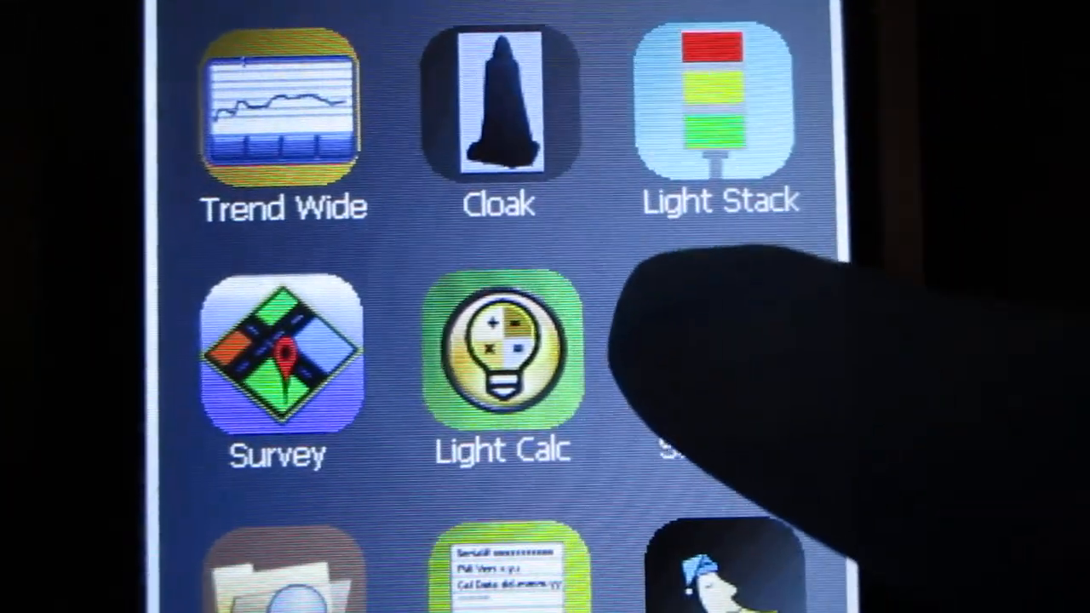
# Open the meter's Settings page showing detector details and Smart Detector Factor on
pyautogui.click(503, 350)
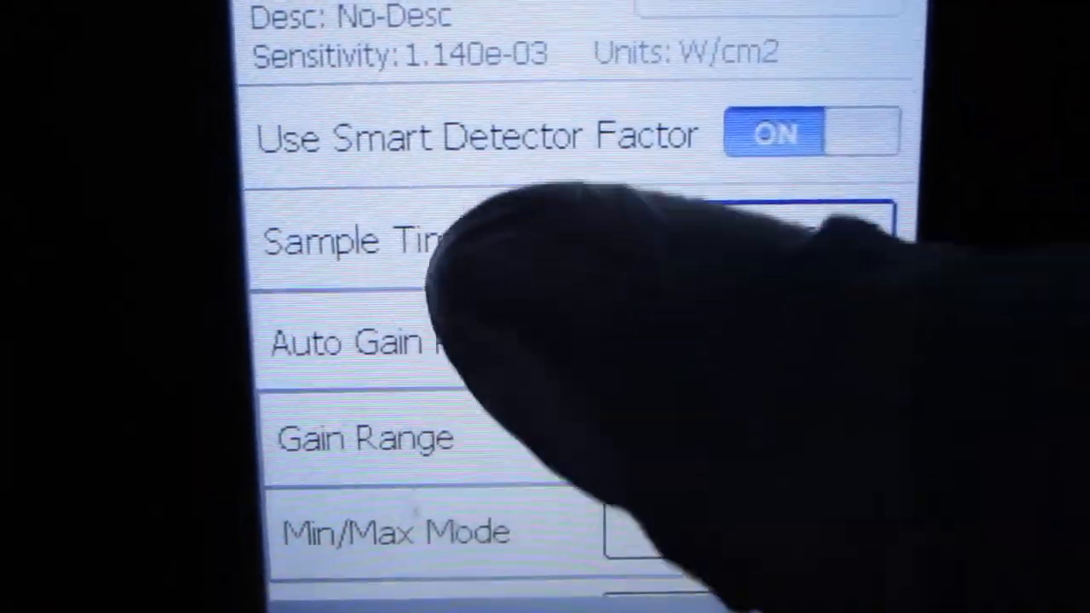
# Set the recording-to-file Recording Interval to Sample, keeping Sample Time at Fast
pyautogui.scroll(-3)
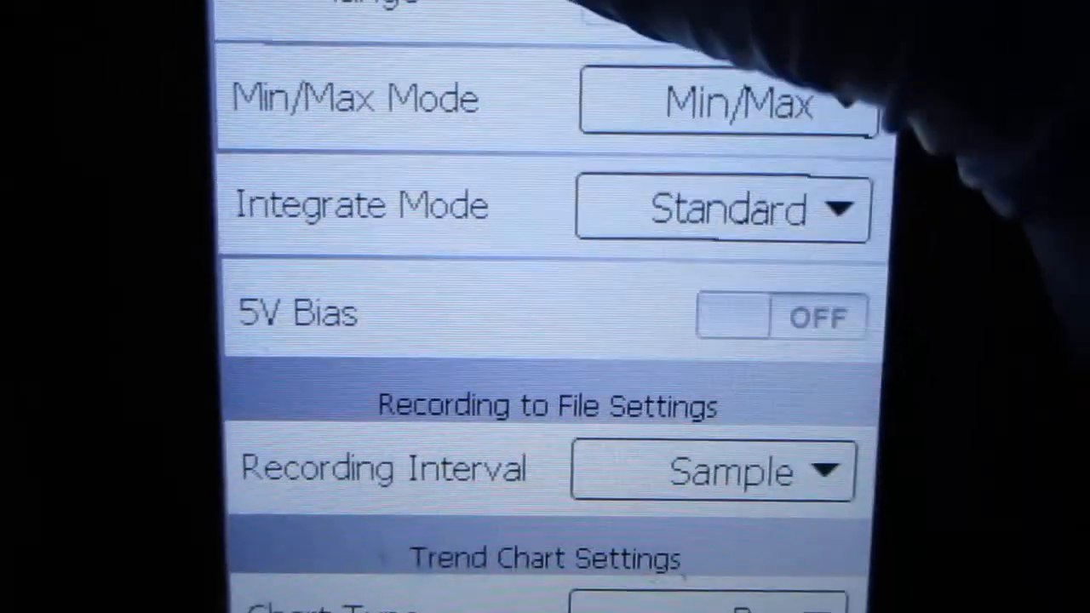
pyautogui.scroll(3)
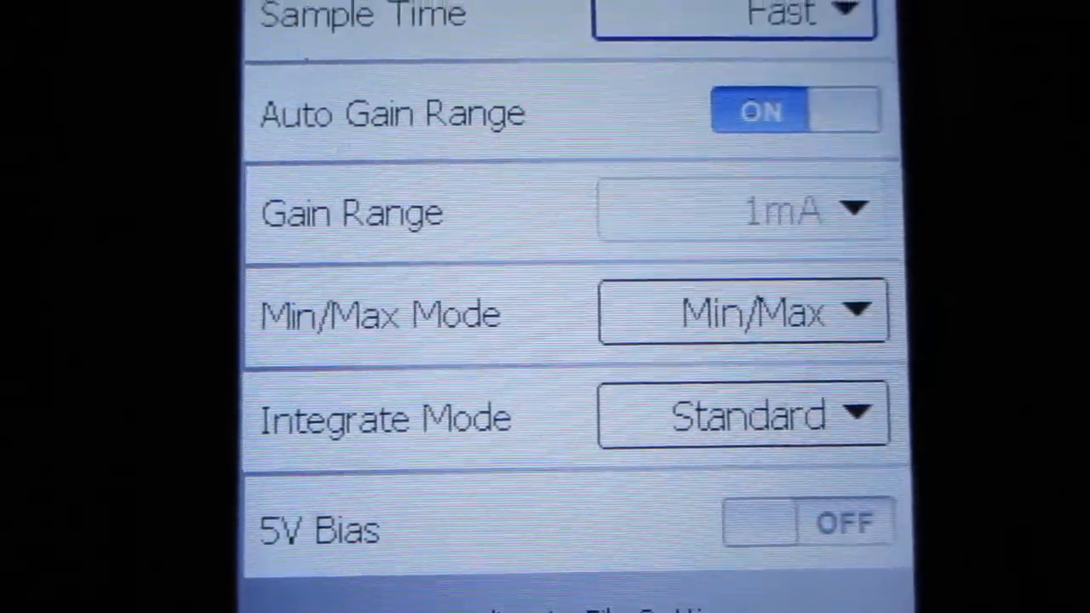
pyautogui.scroll(-3)
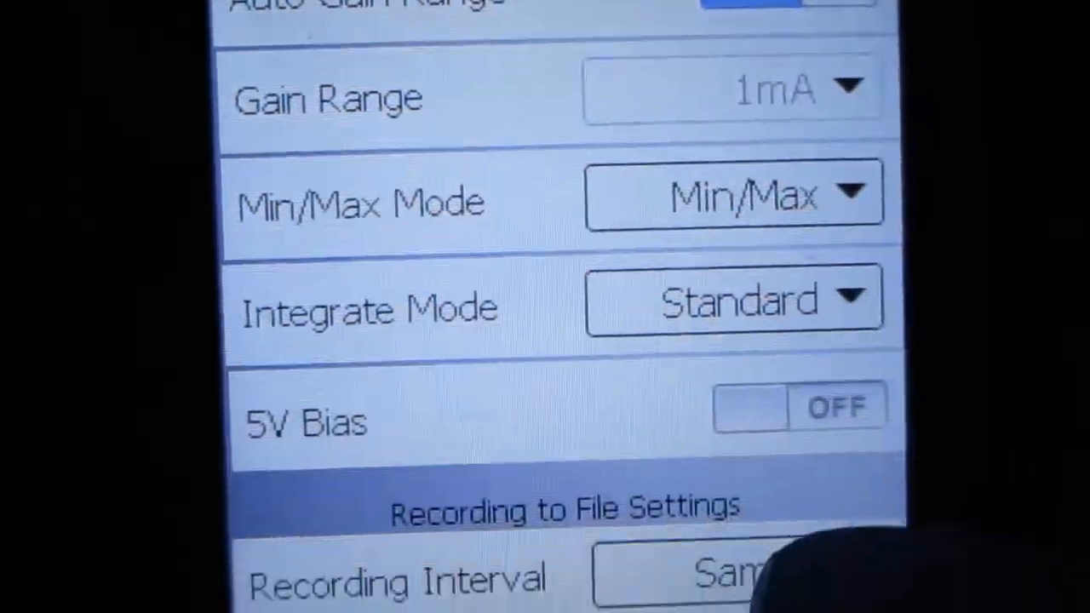
pyautogui.click(732, 571)
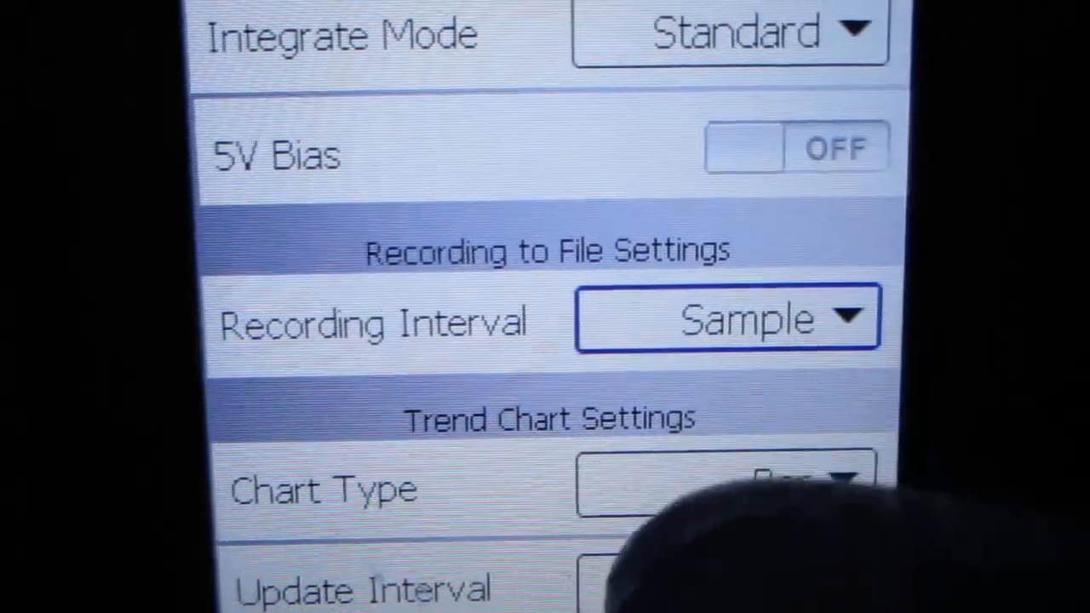
# Scroll past Display and Maintenance to reach Save Settings and Restore Defaults
pyautogui.scroll(-3)
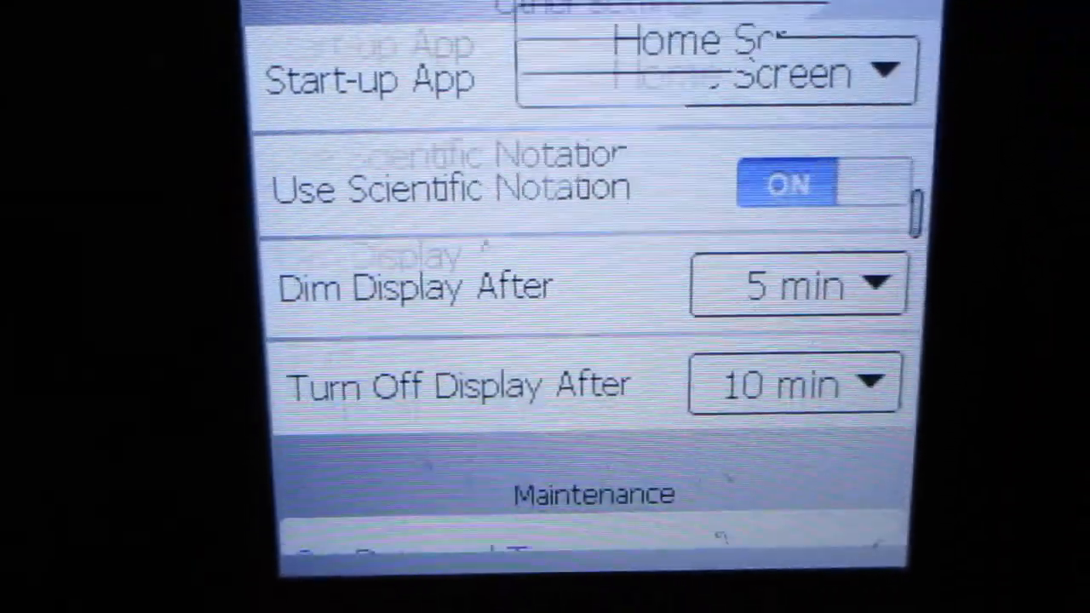
pyautogui.scroll(-3)
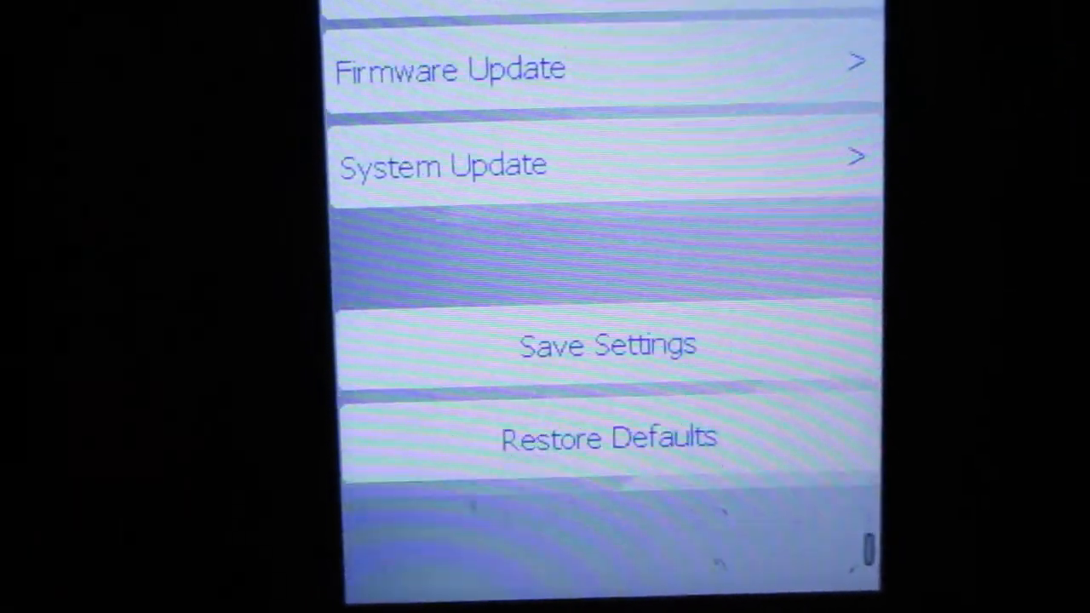